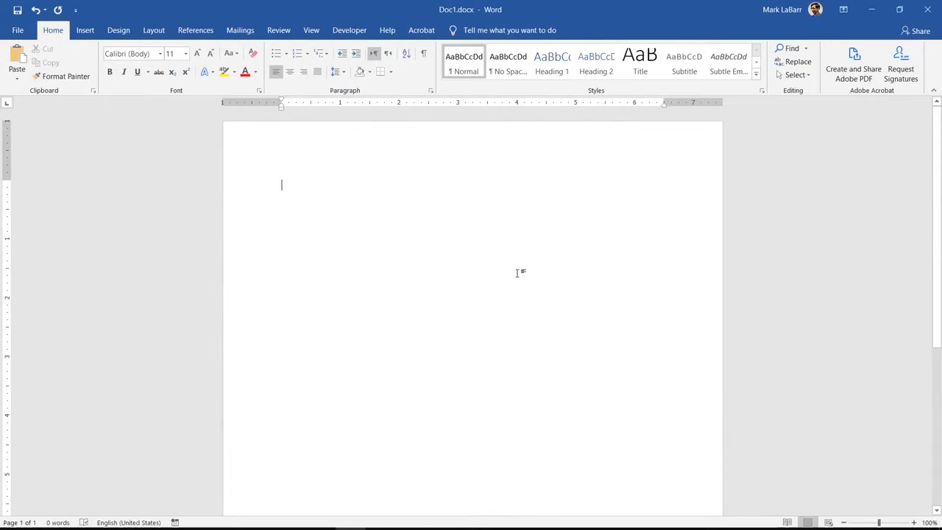
mouse_move(515, 295)
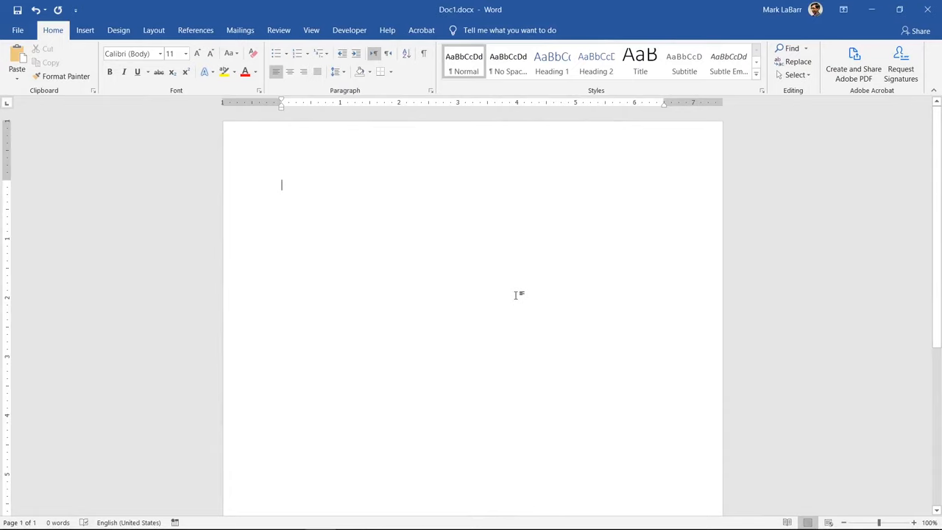
Step: Switch the ribbon to the Insert tab
click(86, 30)
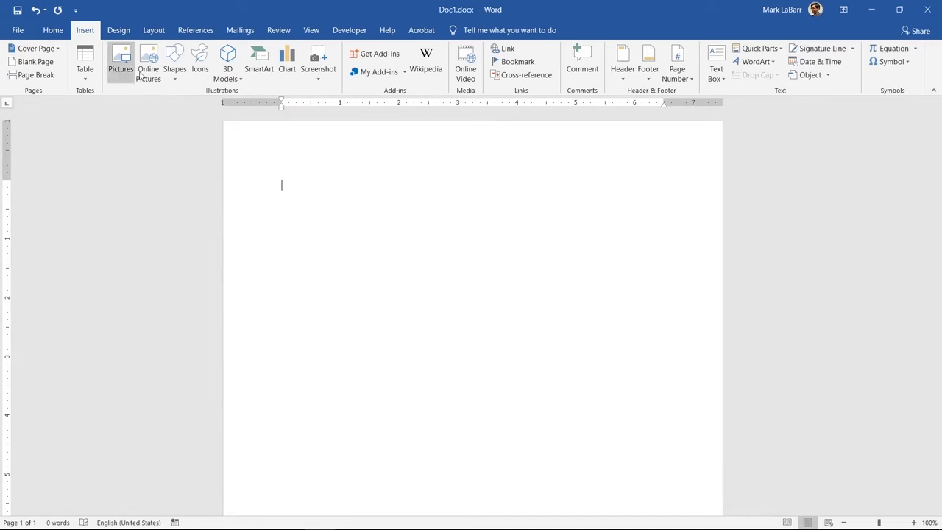
Step: Insert a signature line with John Doe as the suggested signer
click(820, 47)
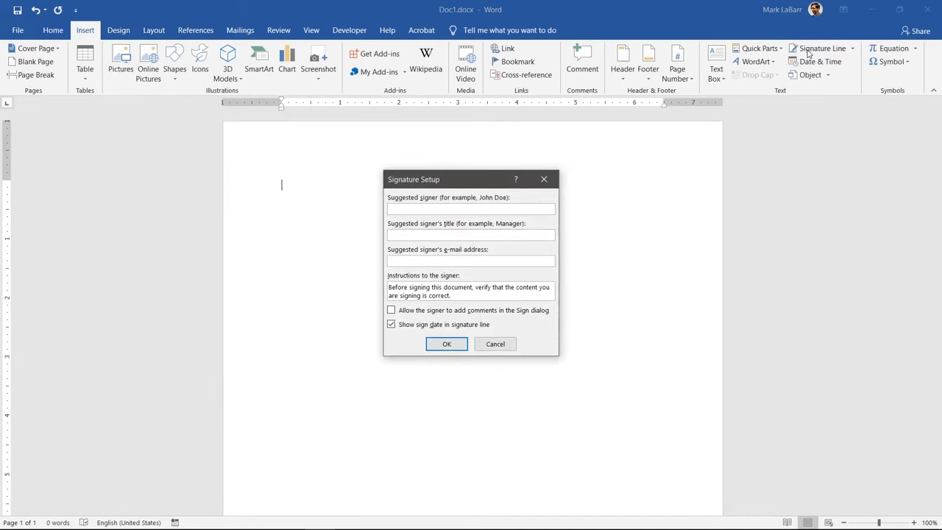
text(J)
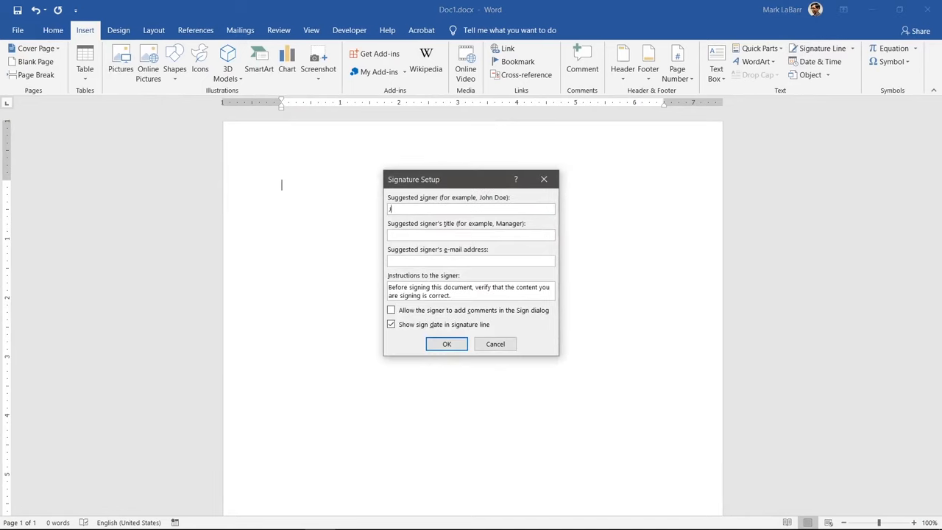
text(John Doe)
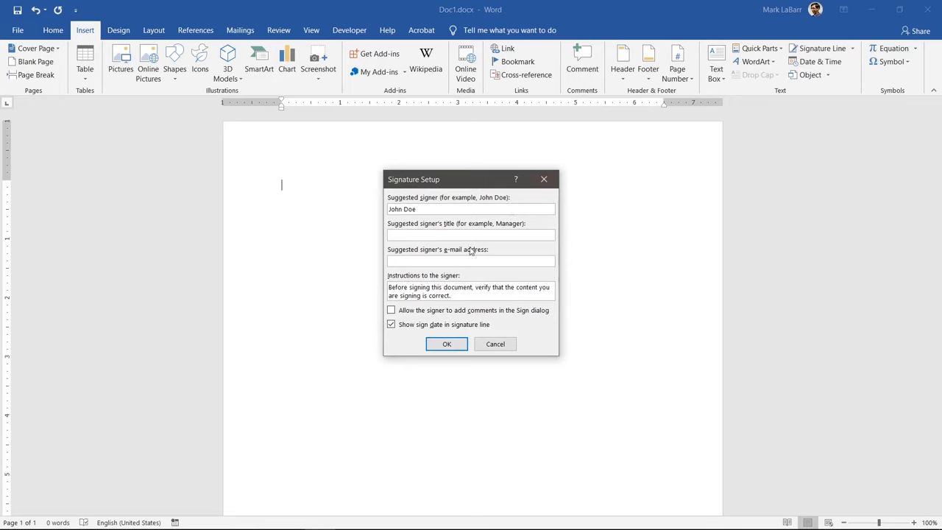
mouse_move(459, 253)
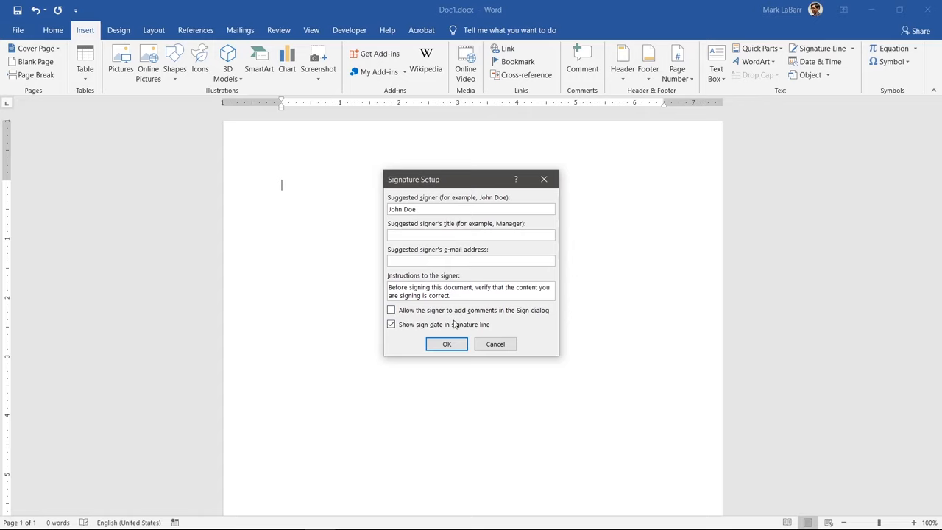
click(446, 344)
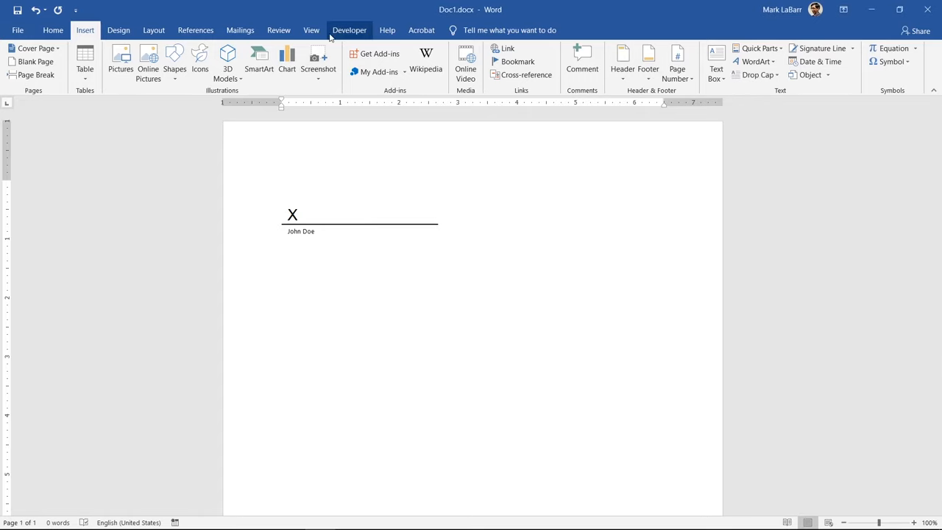
mouse_move(402, 260)
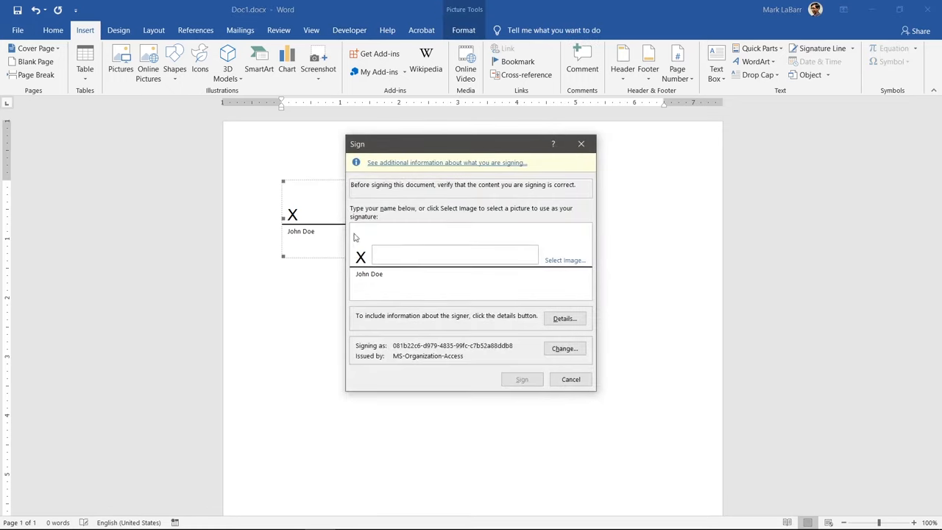
Step: Sign the signature line by typing 'John Doe' and submitting the signature
text(J)
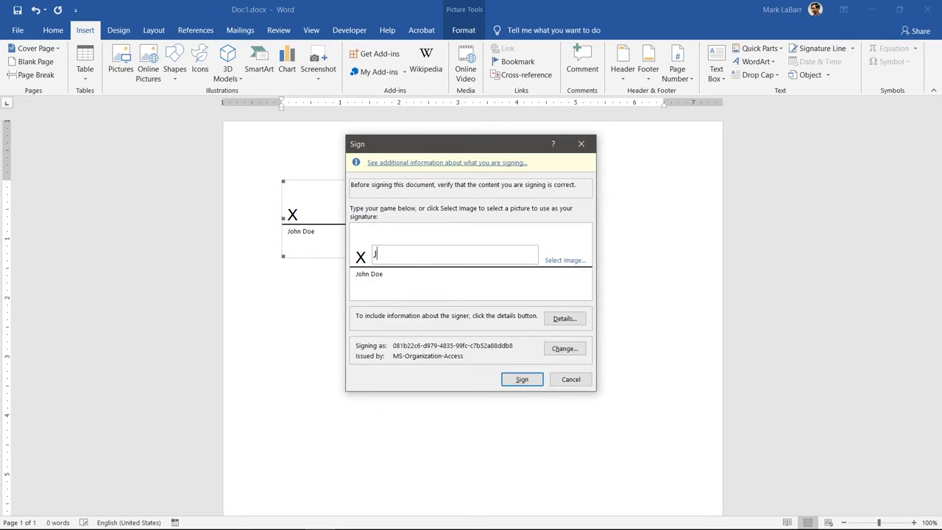
text(John Doe)
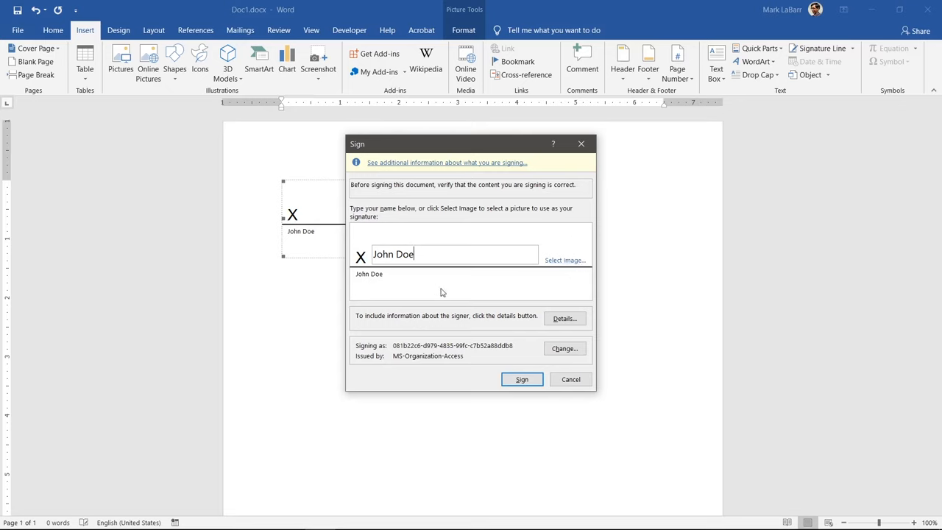
click(521, 379)
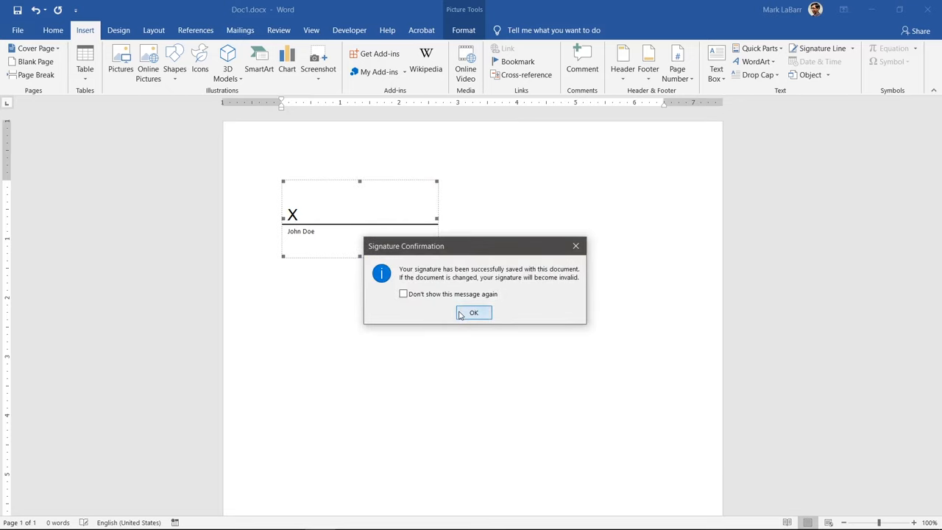
Step: Dismiss the signature confirmation and choose Edit Anyway to lift the marked-as-final status
click(474, 312)
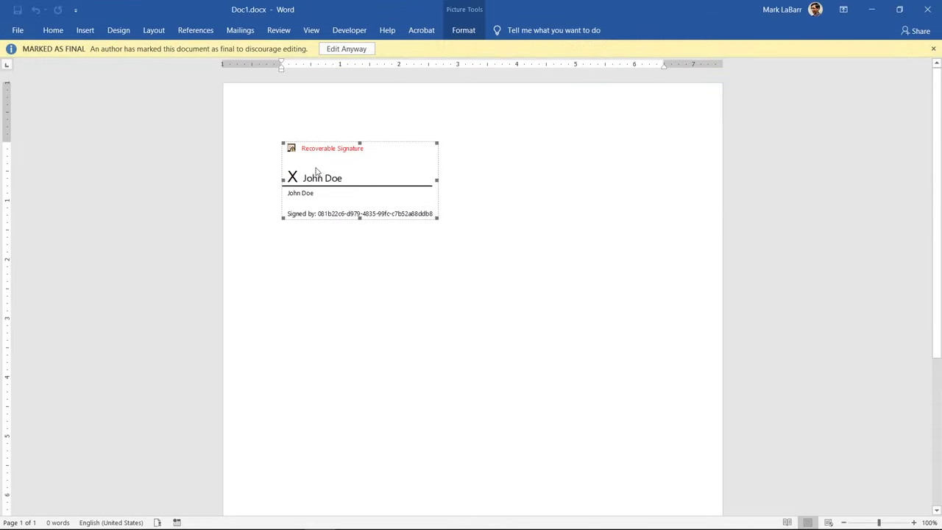
mouse_move(377, 198)
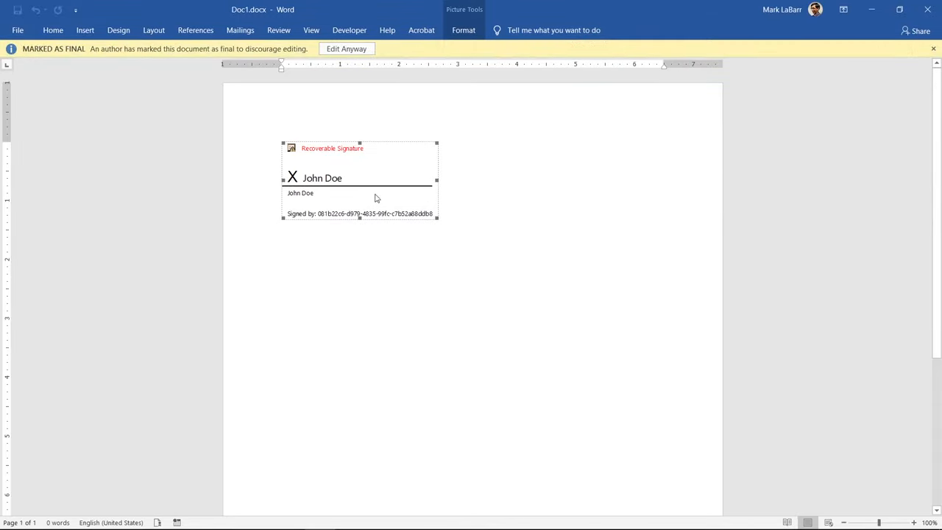
mouse_move(342, 152)
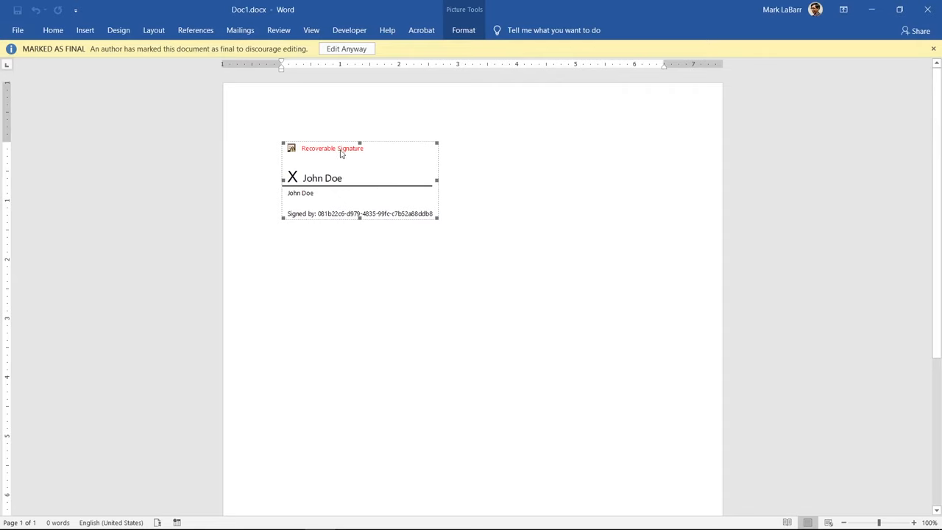
click(347, 48)
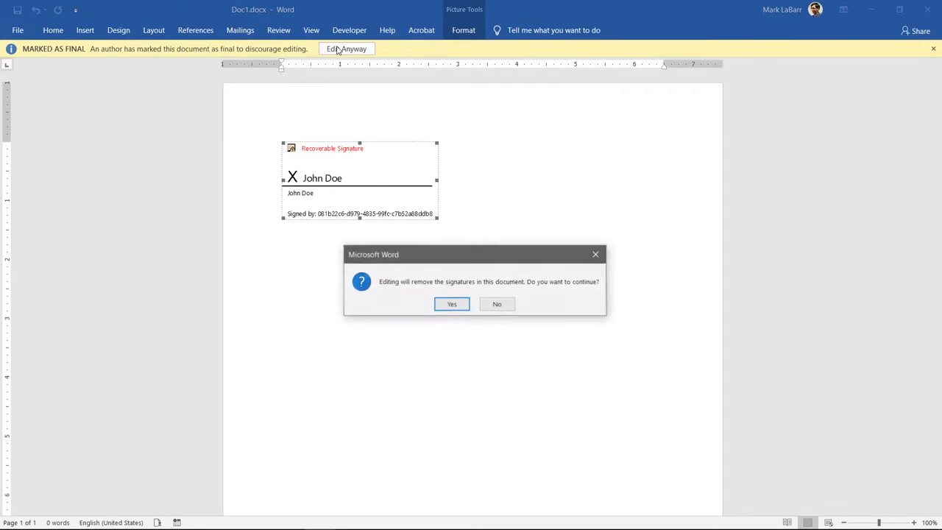
click(451, 304)
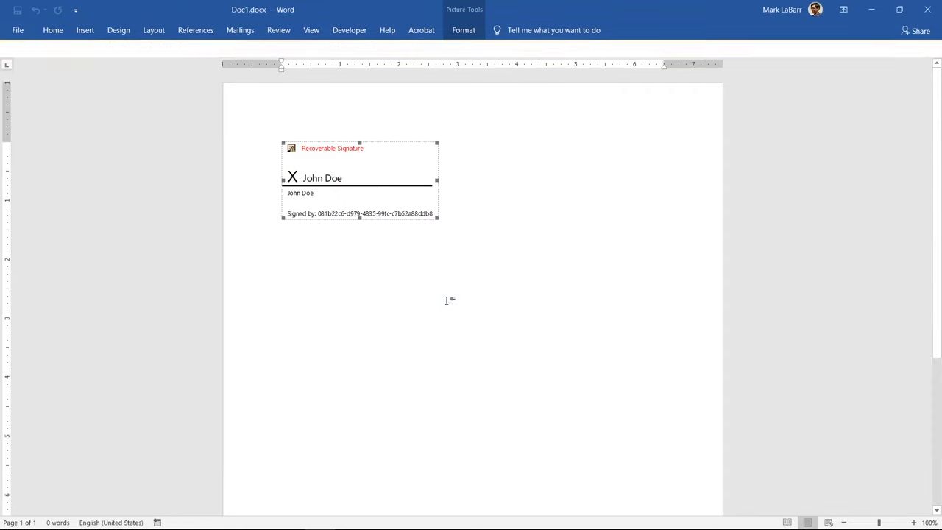